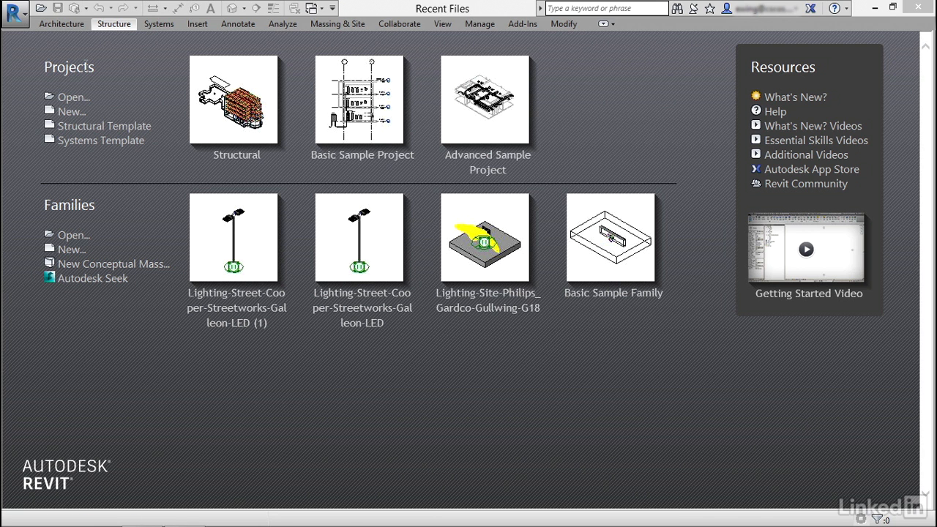
- Create a new project from the Structural Template, opening on the Level 2 structural plan
click(72, 111)
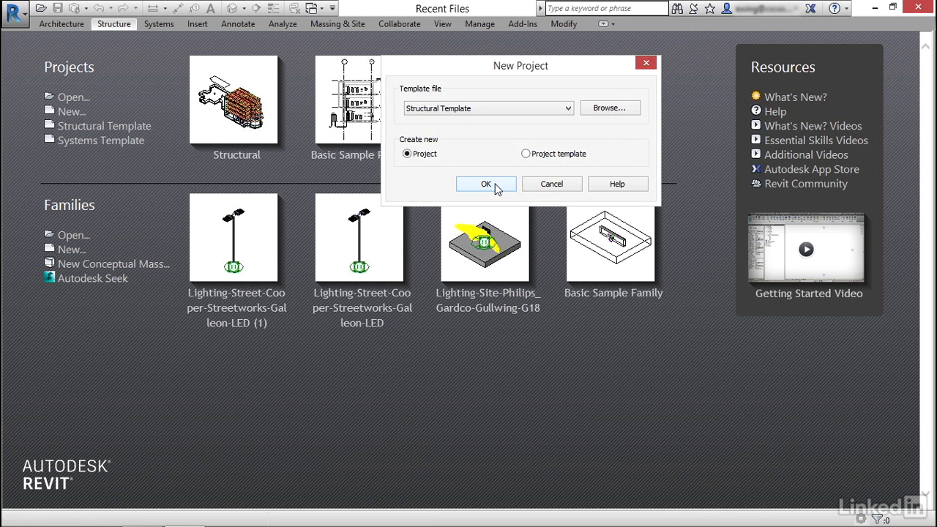
click(486, 184)
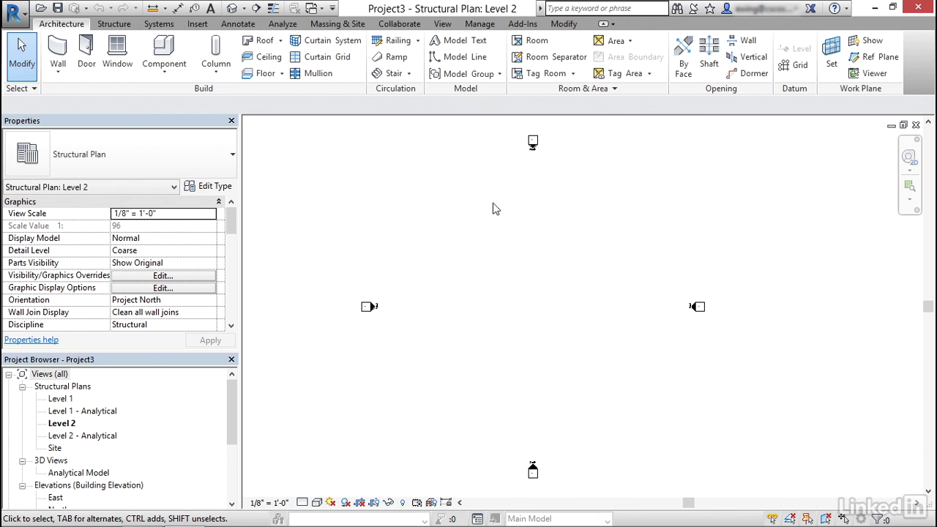
- Draw vertical grid line 1 with its bubble shown at the top and elbowed aside
click(113, 23)
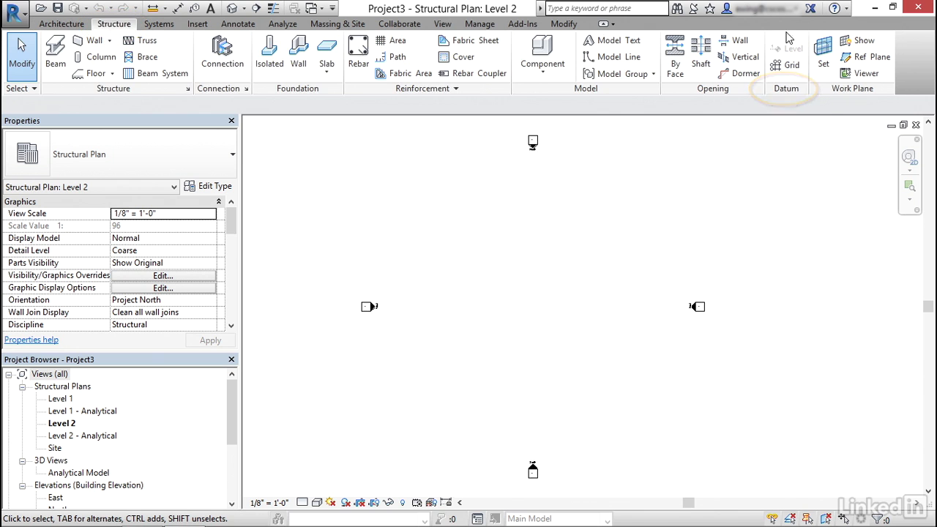
click(792, 65)
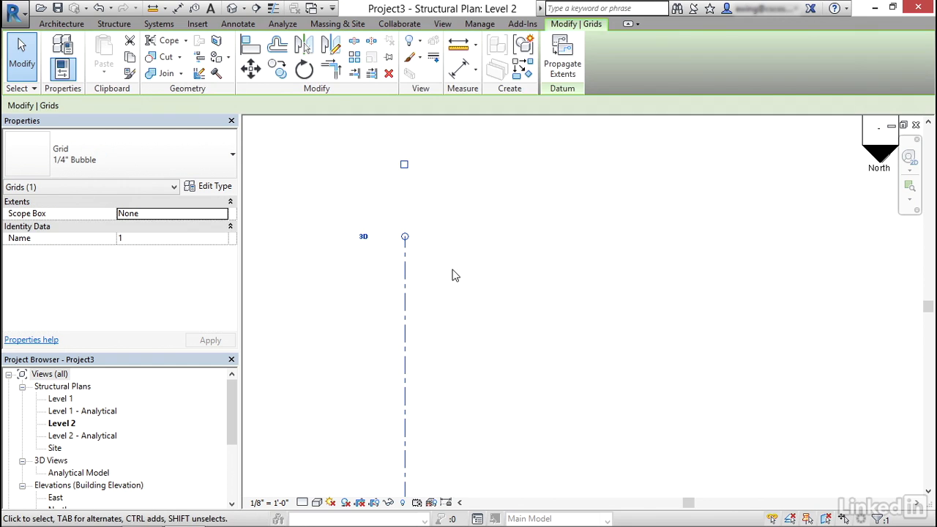
mouse_move(404, 167)
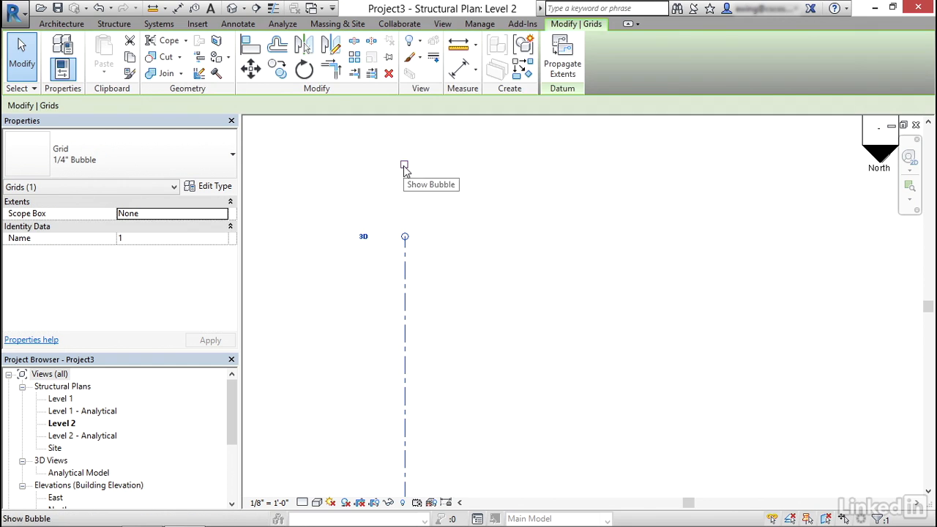
click(404, 165)
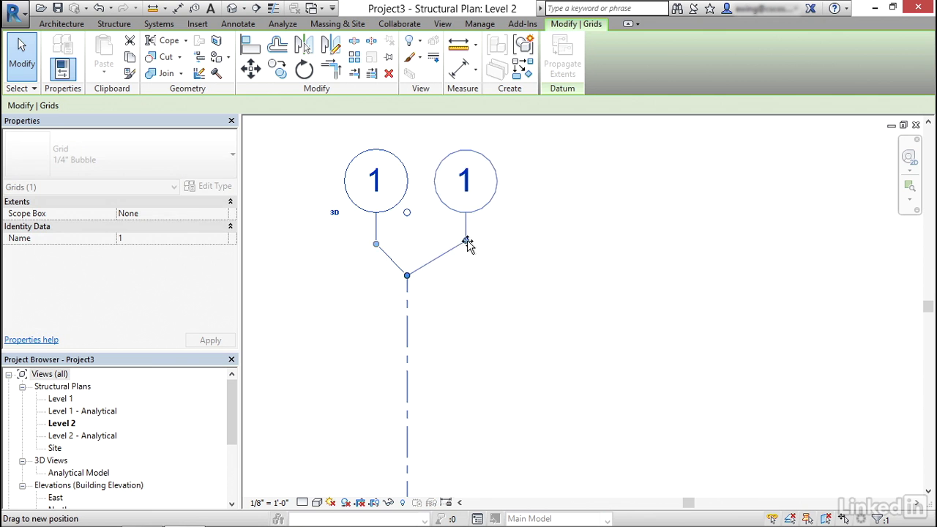
drag(467, 243, 413, 247)
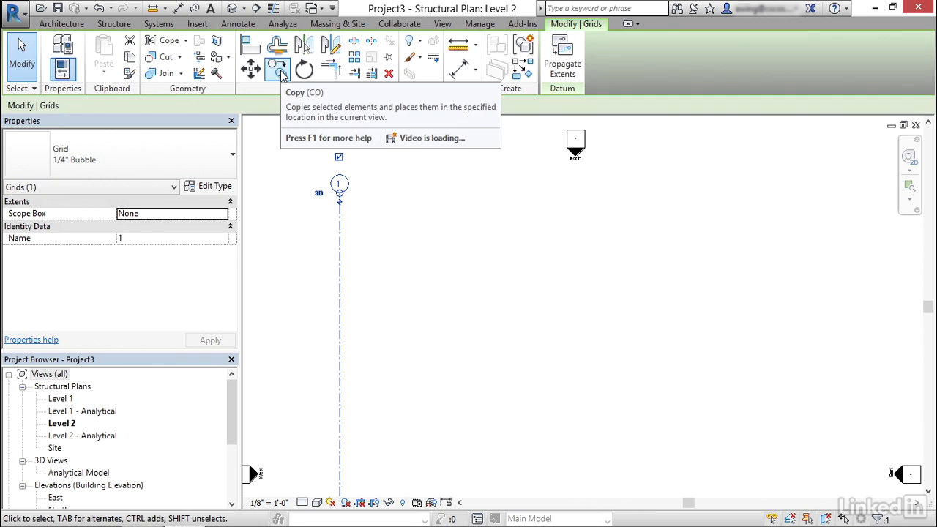
- Try copying grid 1 25' to the right, then undo that single copy
click(277, 66)
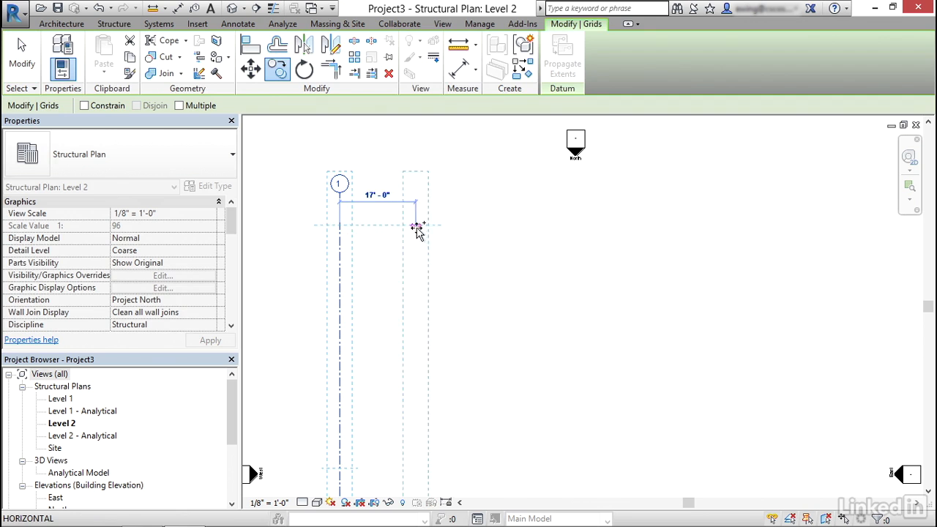
drag(417, 227, 445, 227)
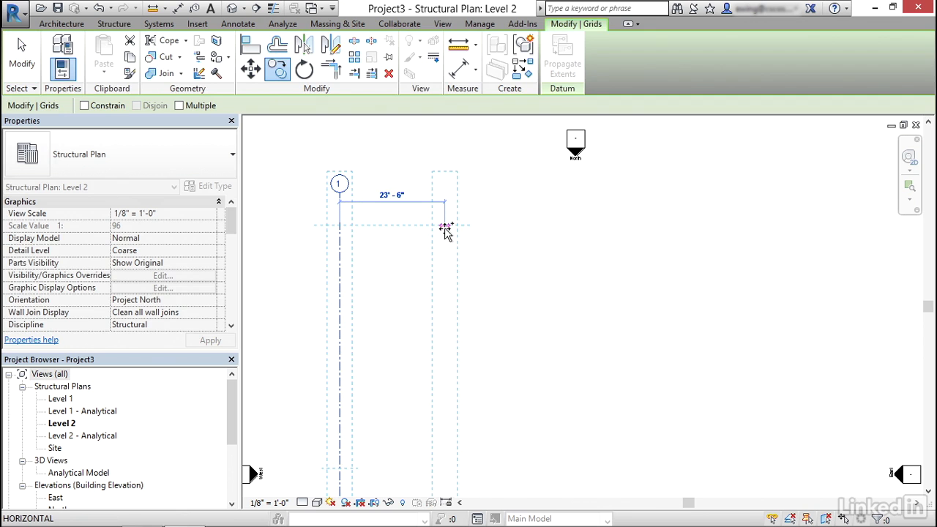
text(25)
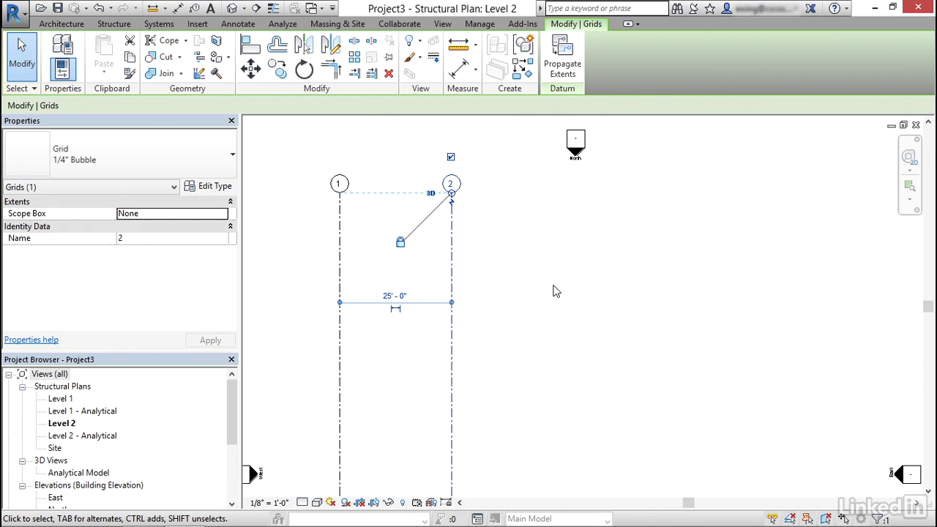
click(113, 24)
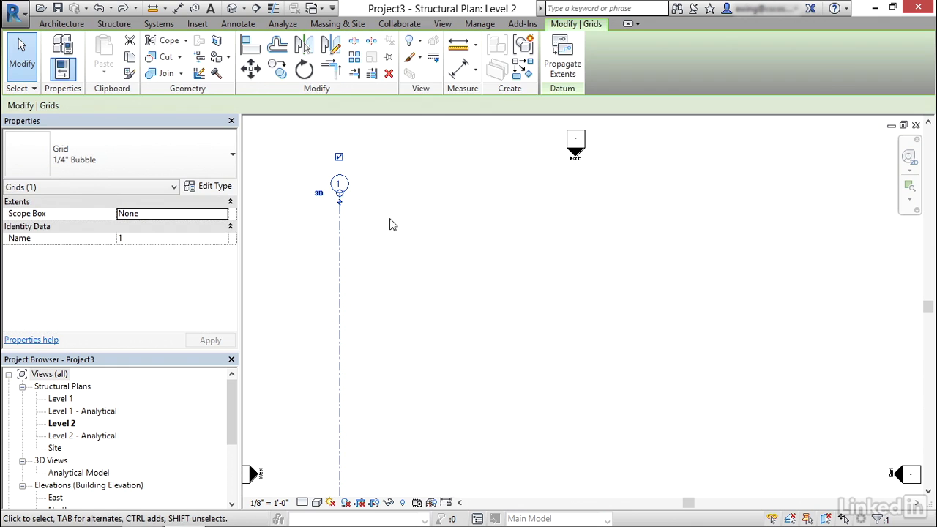
- Copy grid 1 with Constrain and Multiple at 25' spacing to make grids 2–5
click(277, 71)
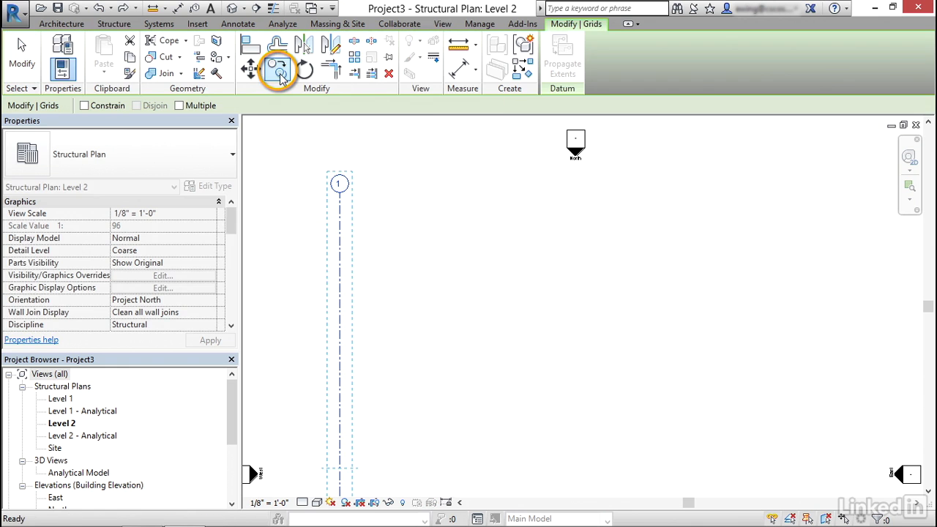
click(85, 105)
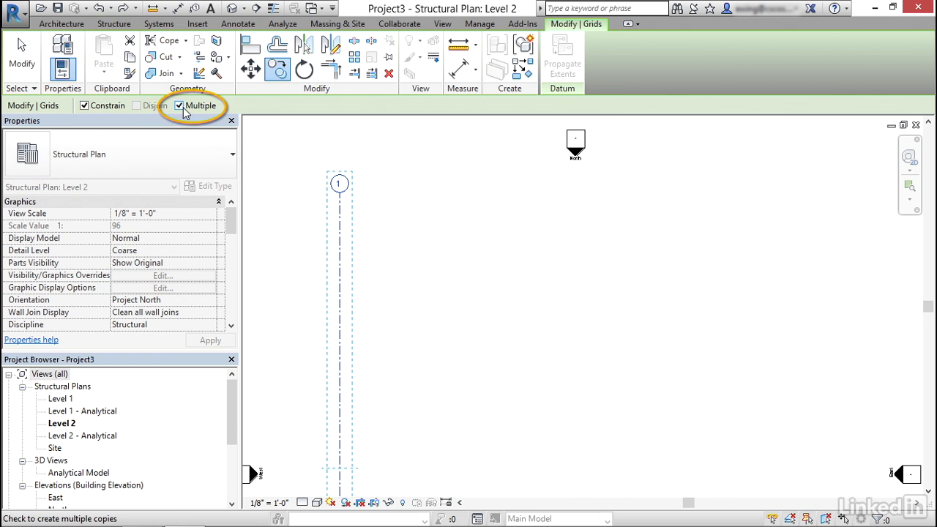
click(180, 105)
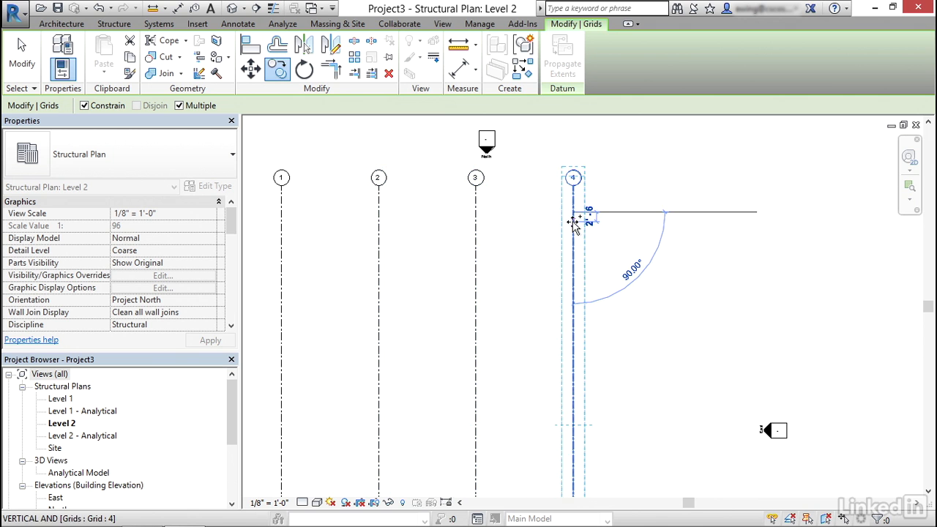
text(25)
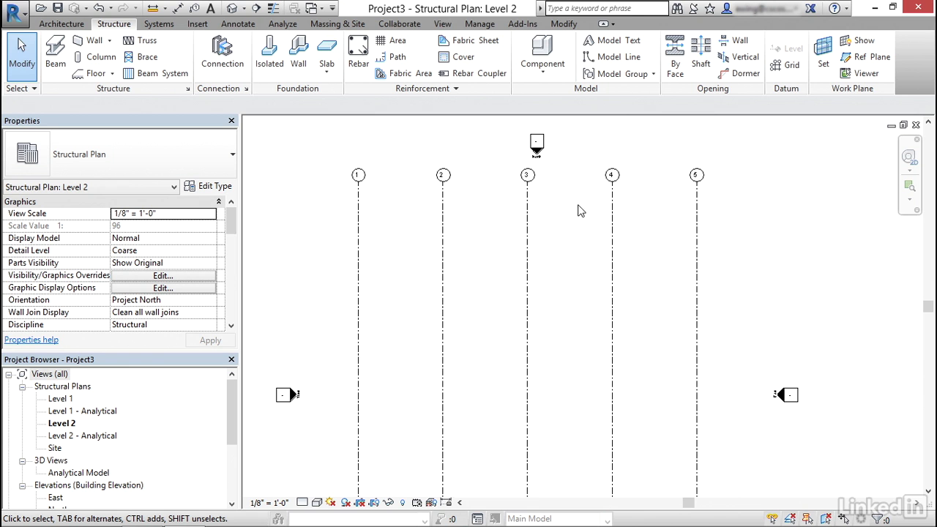
- Create Similar from grid 1 to draw a horizontal grid, renamed A, dismissing the duplicate-name error
click(358, 174)
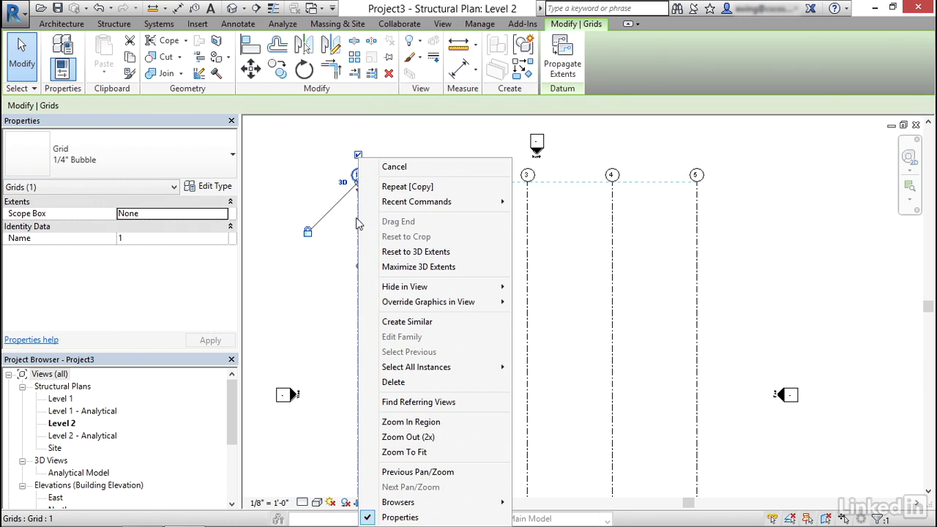
mouse_move(407, 321)
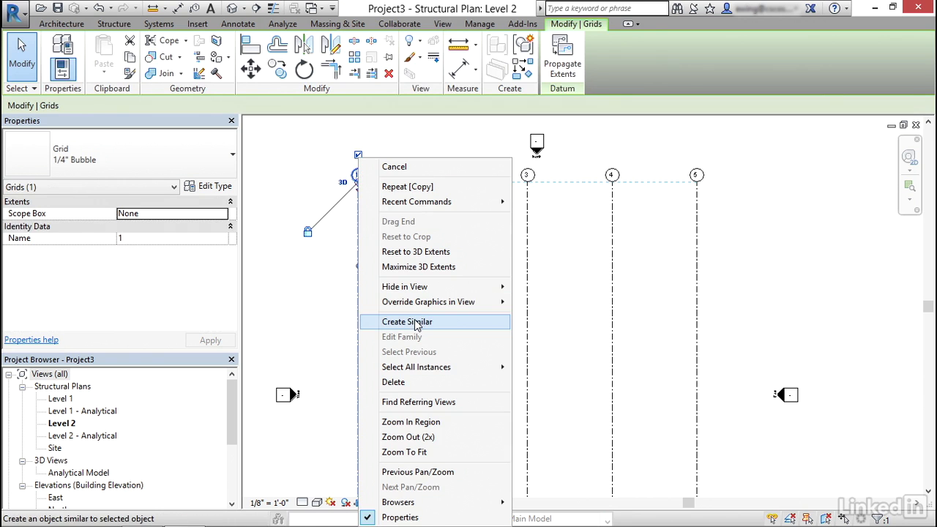
click(408, 322)
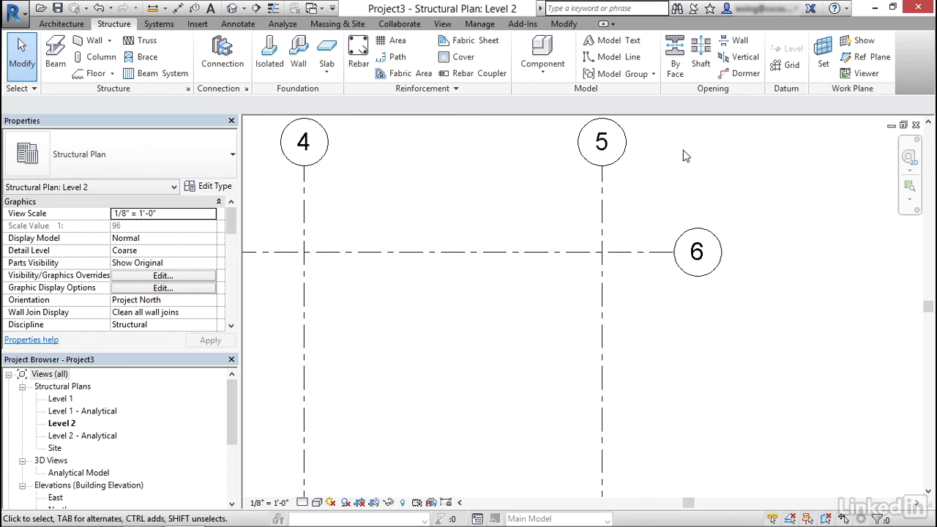
click(578, 252)
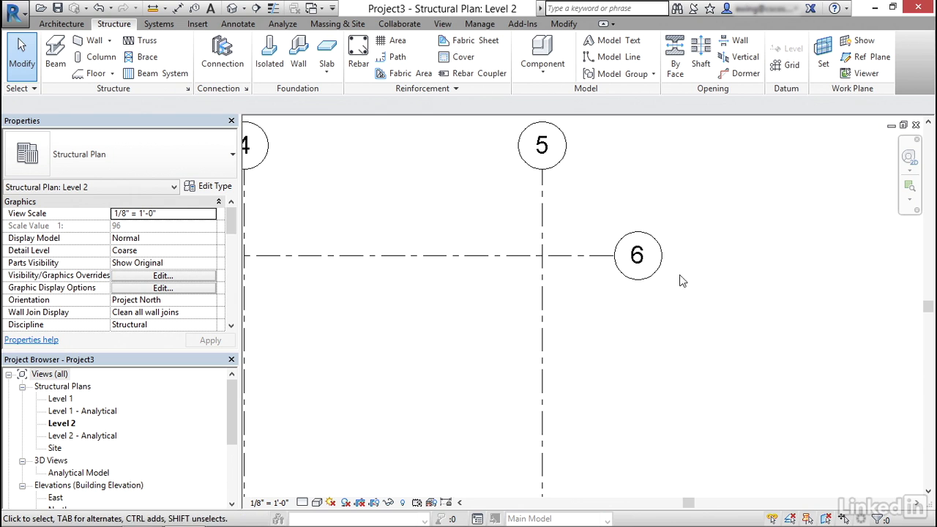
mouse_move(672, 333)
text(A)
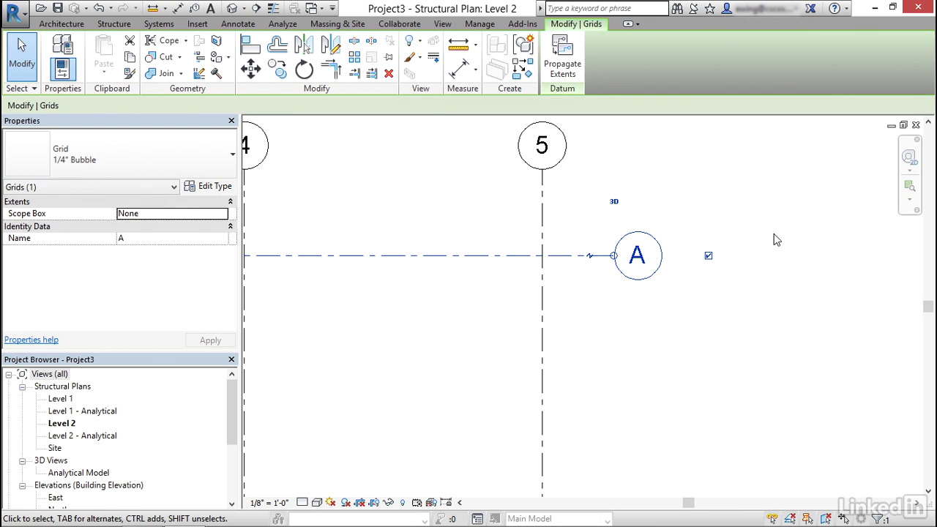
double_click(636, 256)
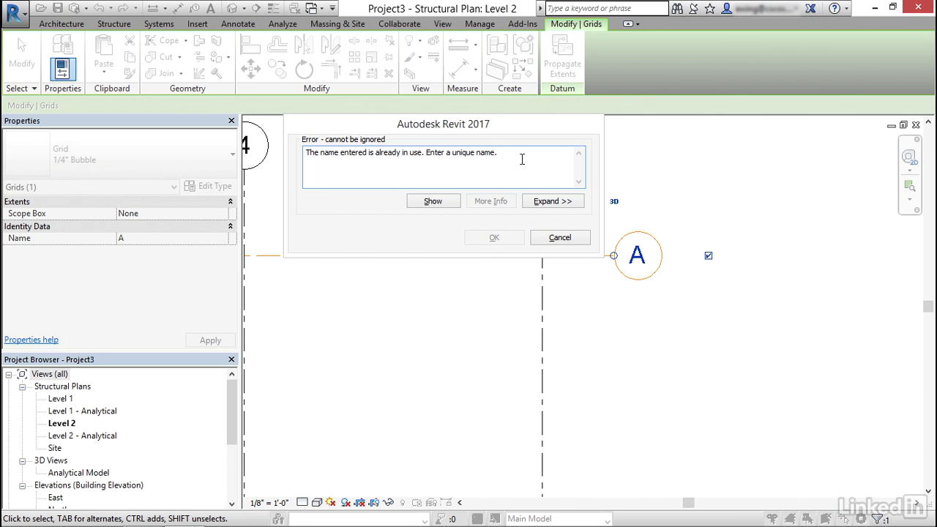
mouse_move(523, 159)
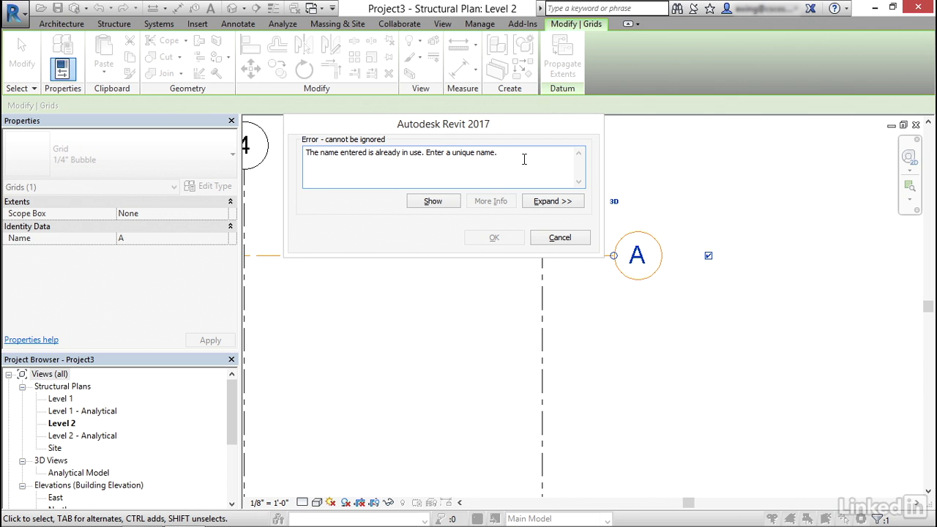
click(560, 238)
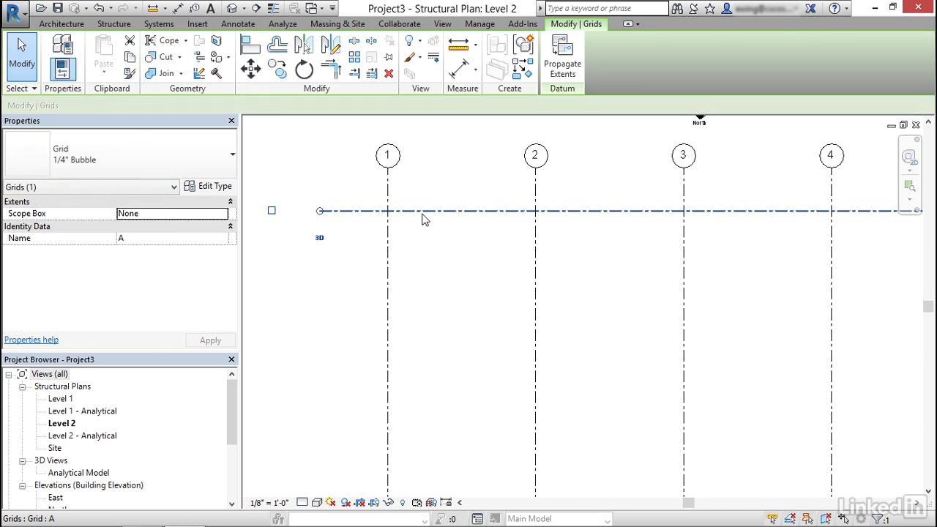
- Tick Plan View Symbols End 1 in the grid type properties and confirm
click(209, 185)
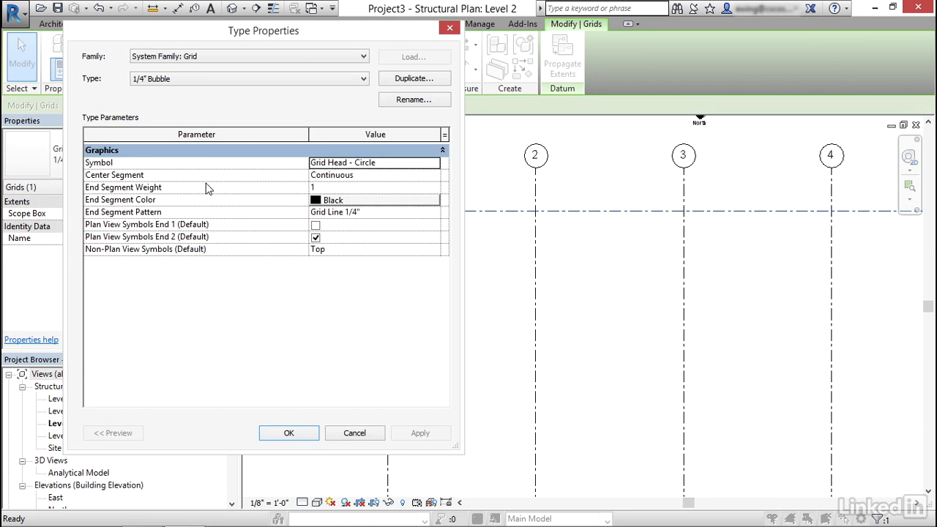
mouse_move(176, 232)
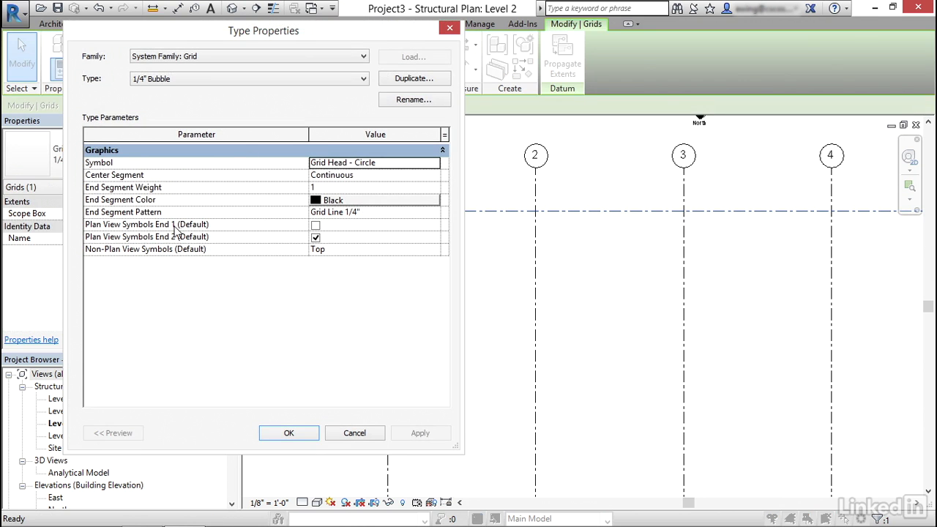
click(316, 224)
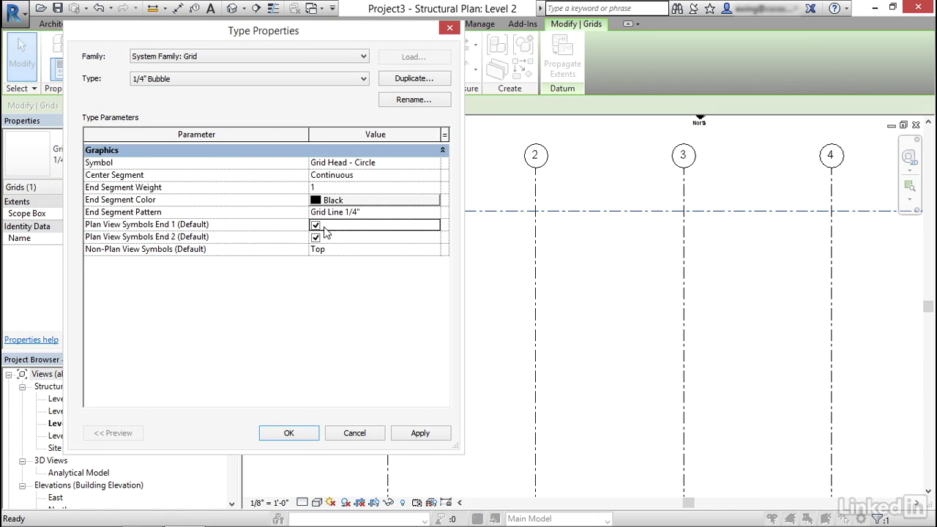
click(288, 433)
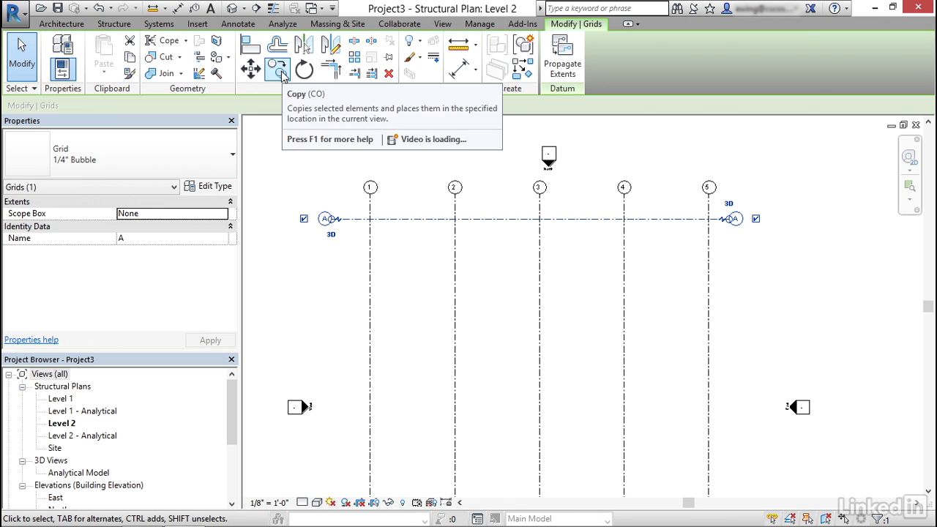
- Copy grid A downward at 25' intervals to create grids B through E
click(251, 69)
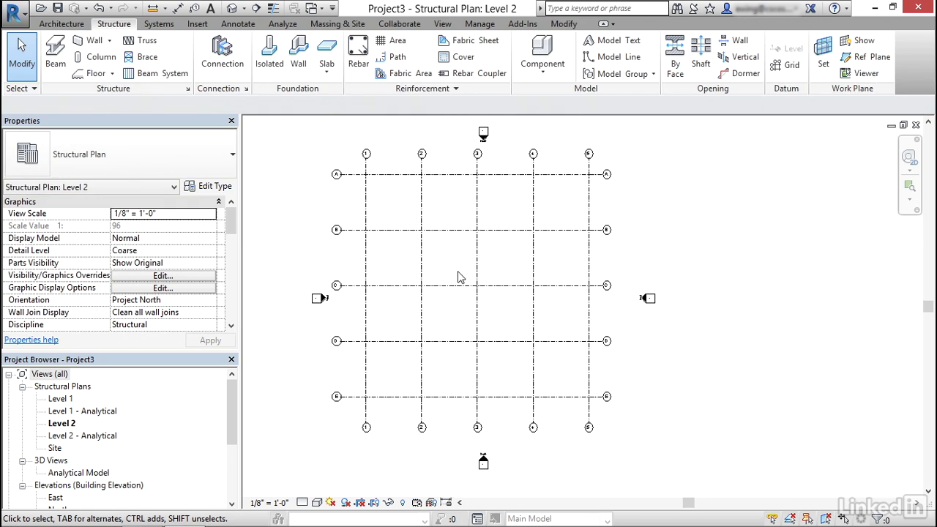
click(472, 230)
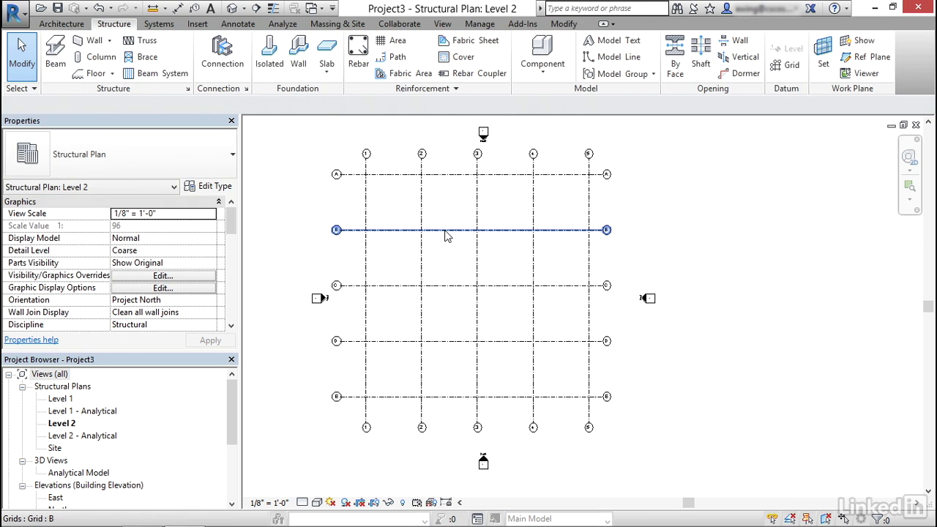
- In grid B's type properties, change Center Segment from Continuous to Custom, then None
click(469, 230)
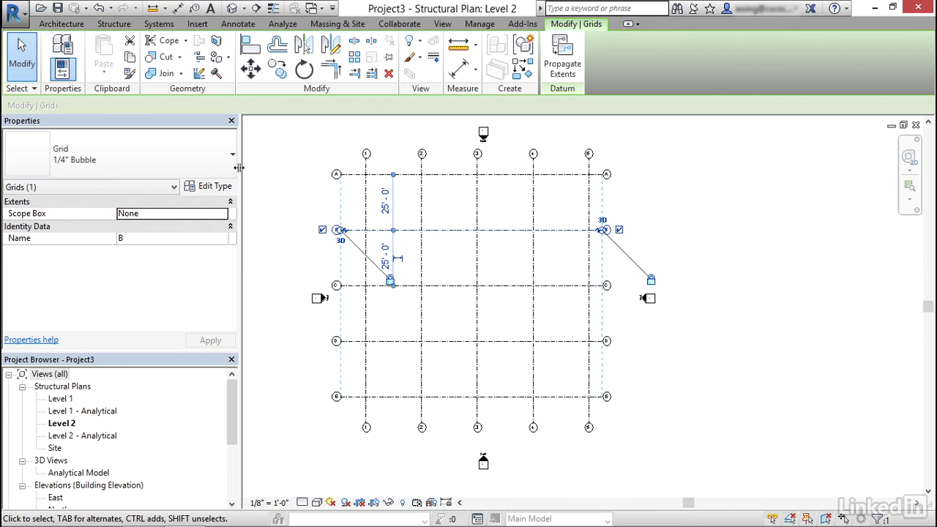
click(209, 186)
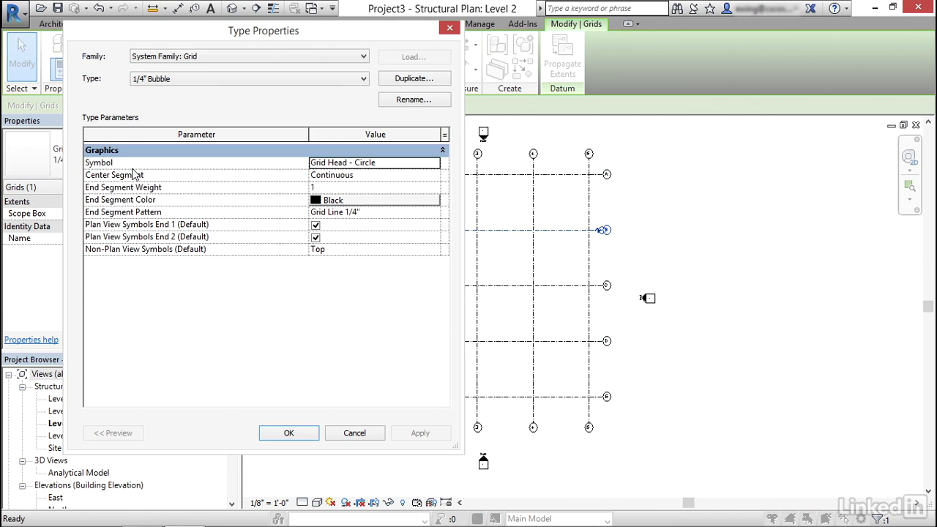
click(375, 162)
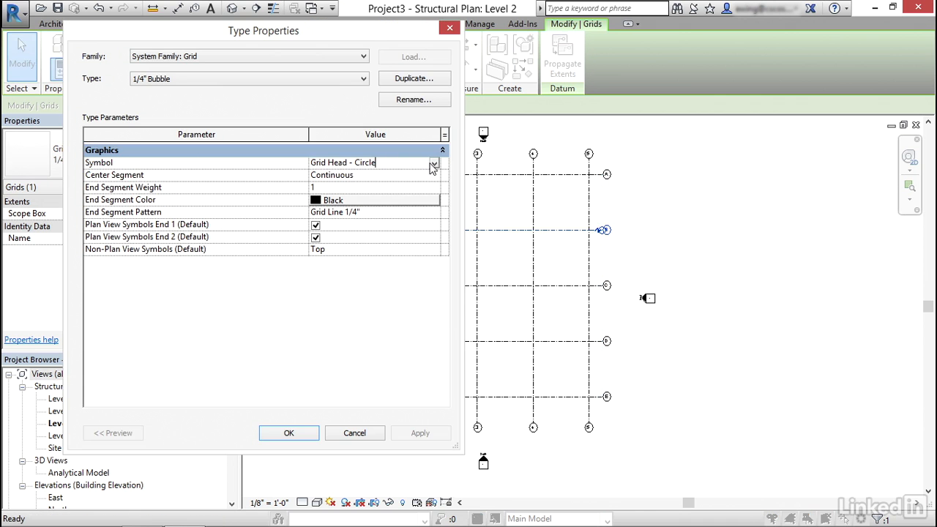
click(434, 163)
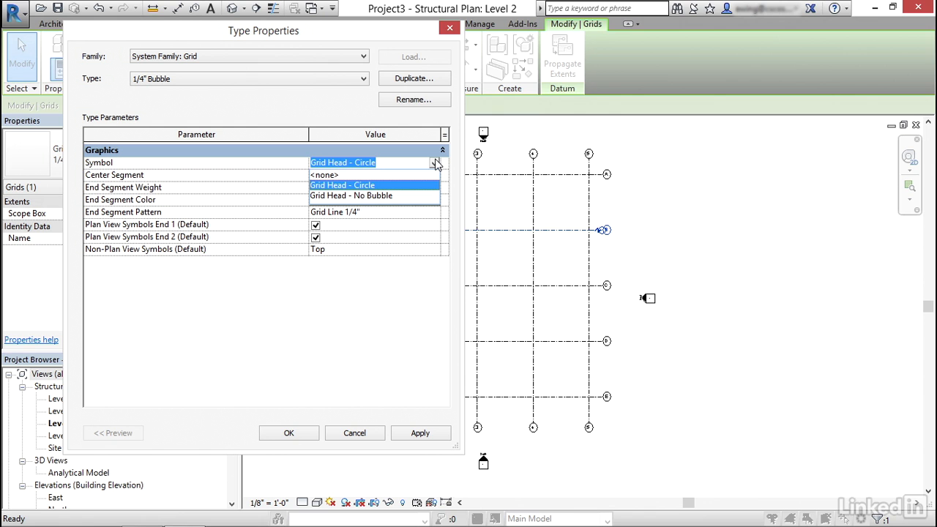
click(343, 184)
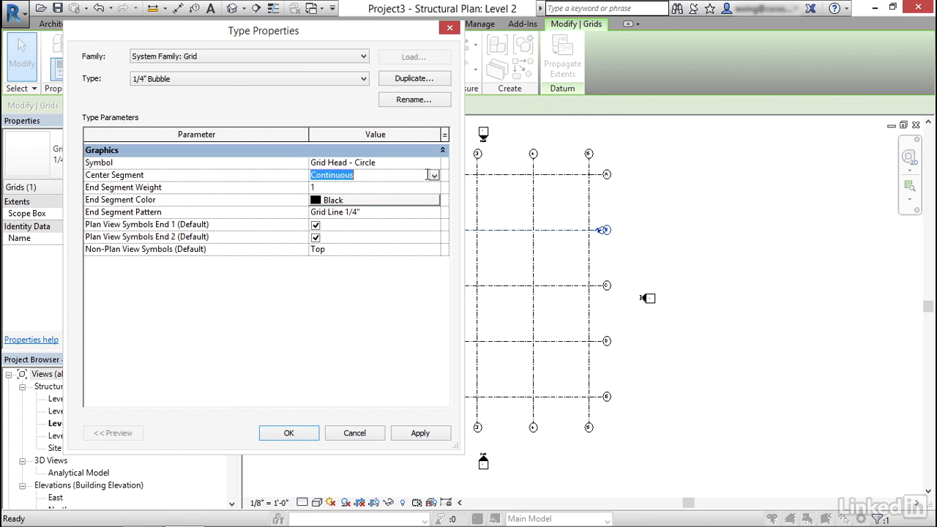
click(433, 175)
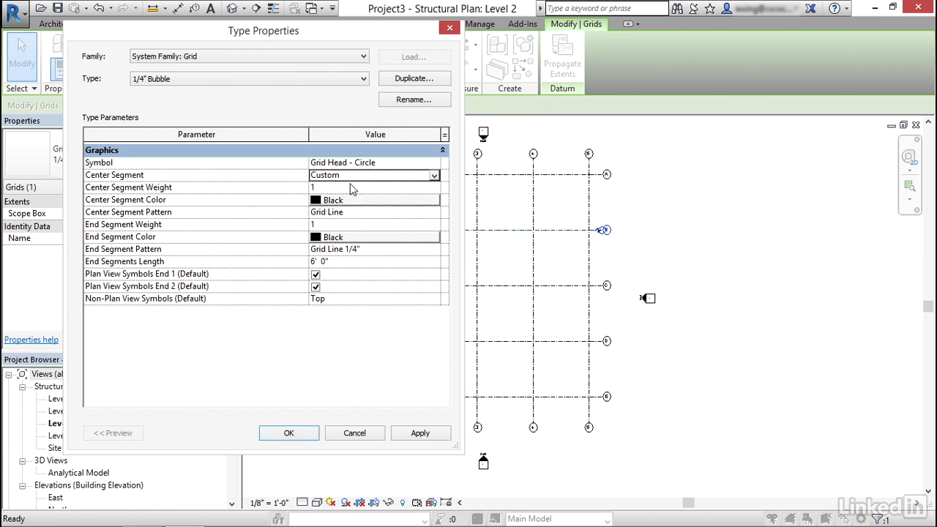
mouse_move(327, 195)
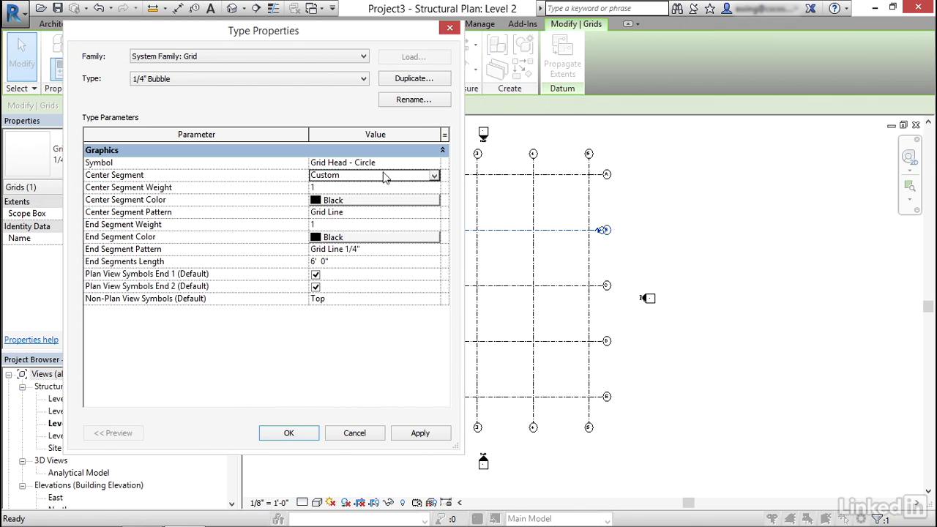
click(373, 175)
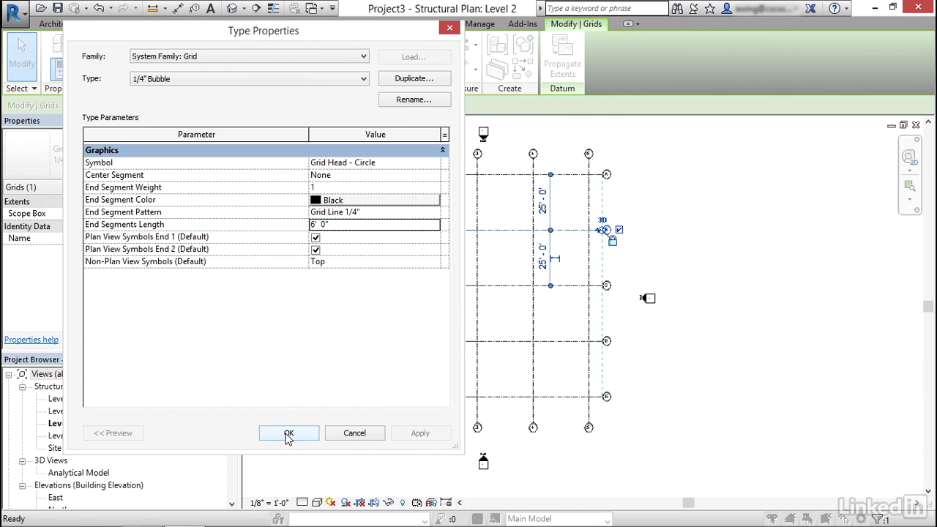
- Confirm the grid type changes in Type Properties with OK
click(289, 432)
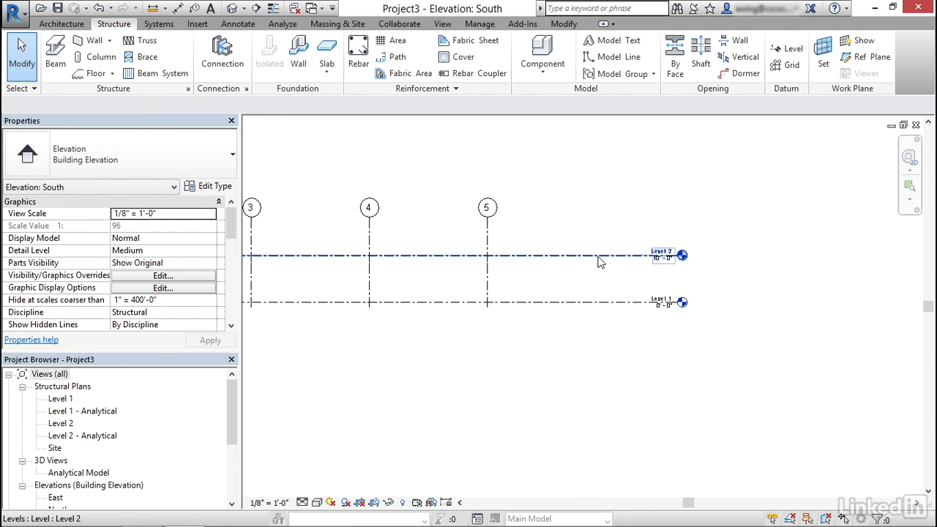
- Create Level 3 like Level 2 using Pick Lines with a 25 offset
right_click(601, 255)
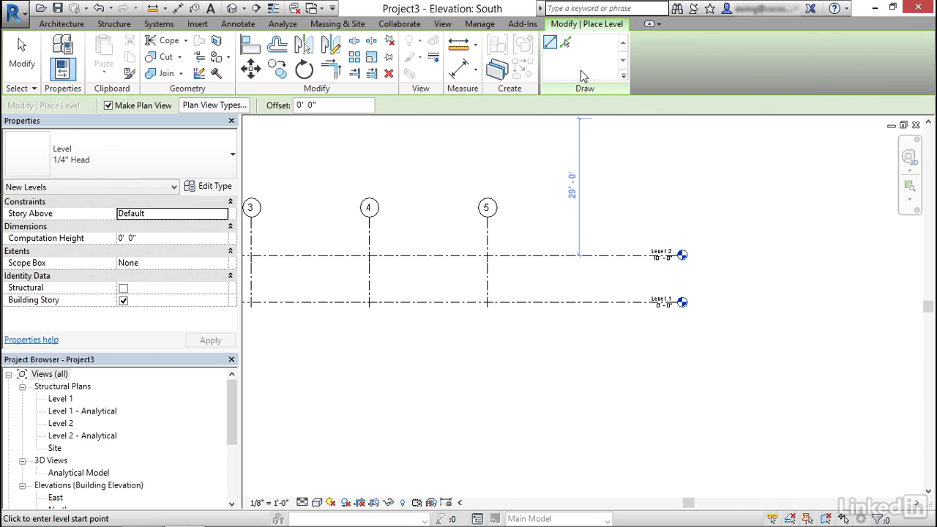
click(564, 41)
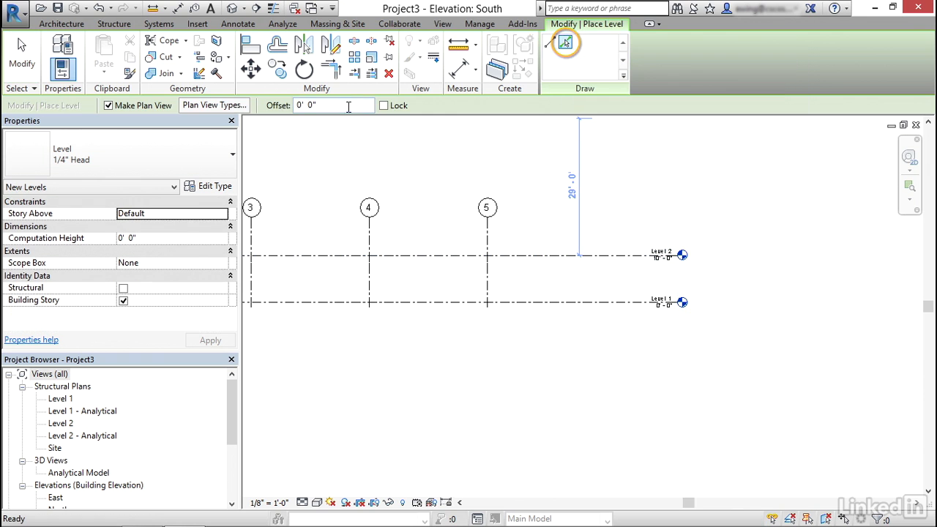
text(25)
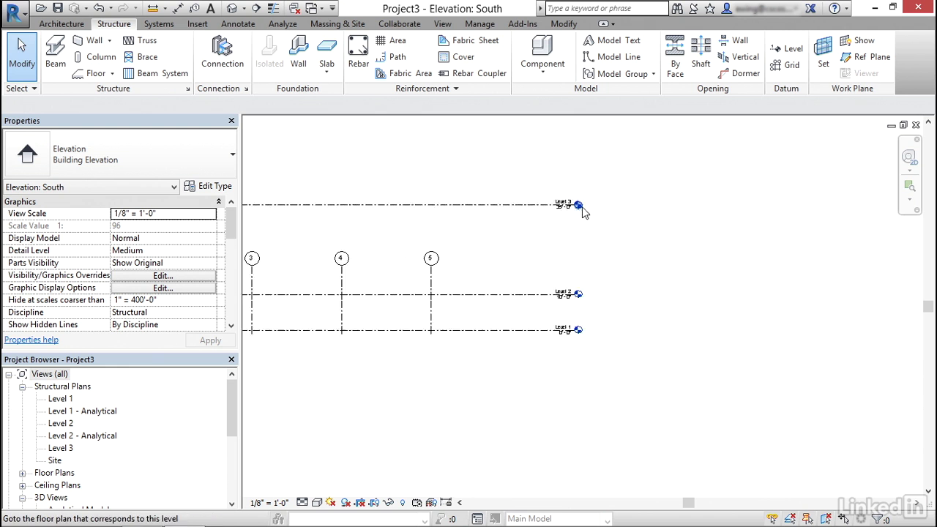
click(578, 206)
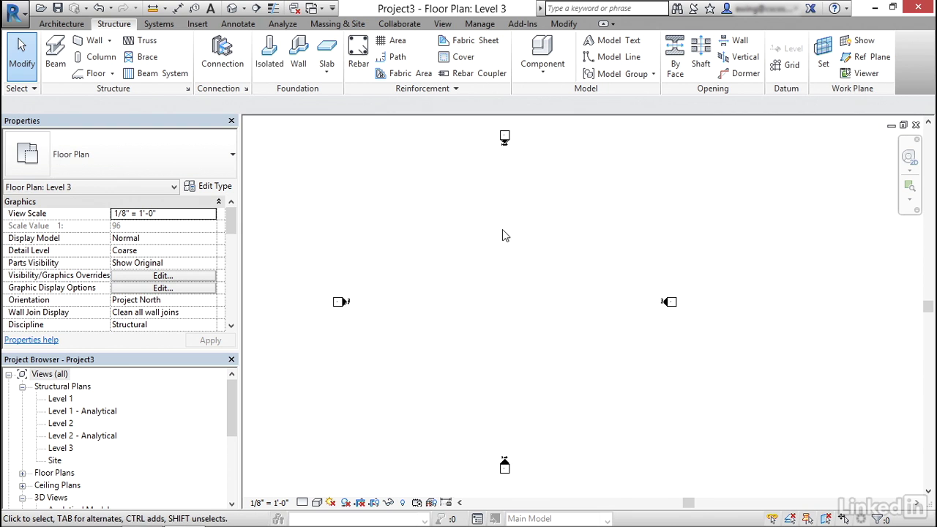
mouse_move(584, 280)
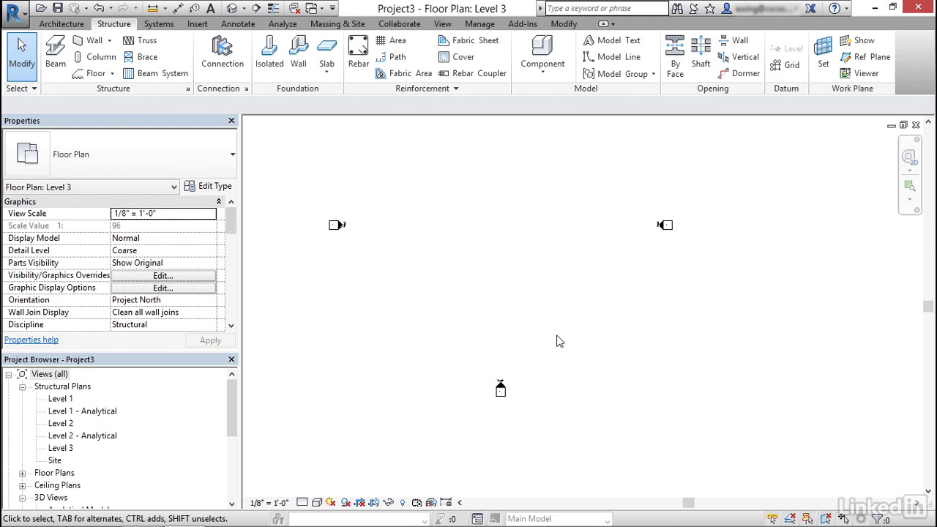
click(410, 377)
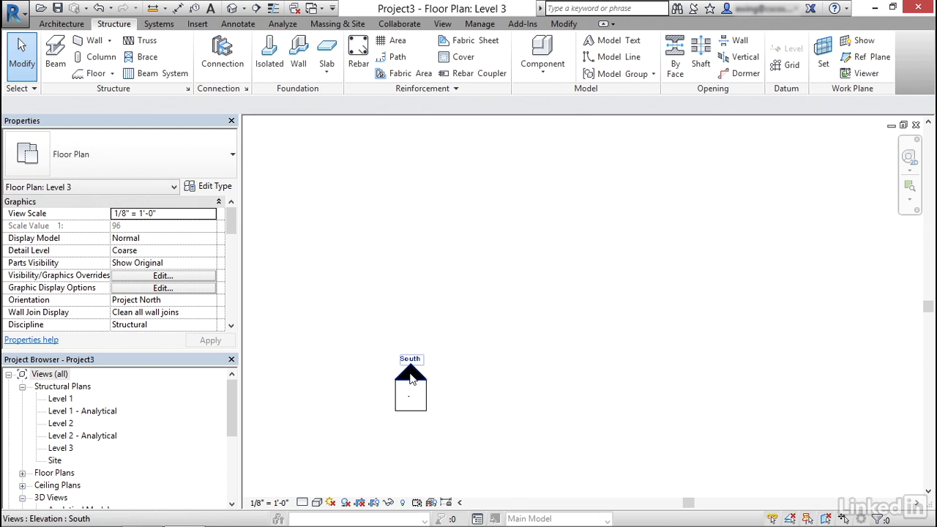
double_click(411, 377)
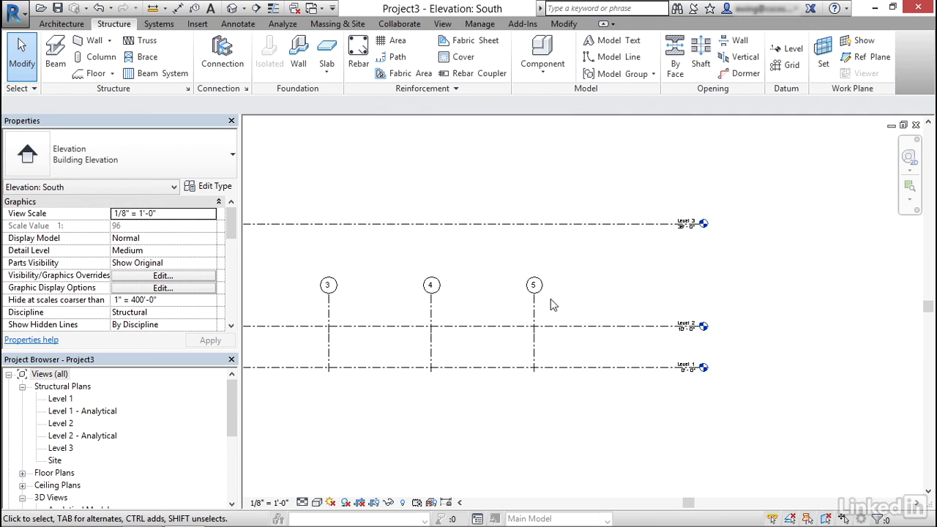
- Open the West elevation and scroll to see grids A–E below Level 3
click(533, 285)
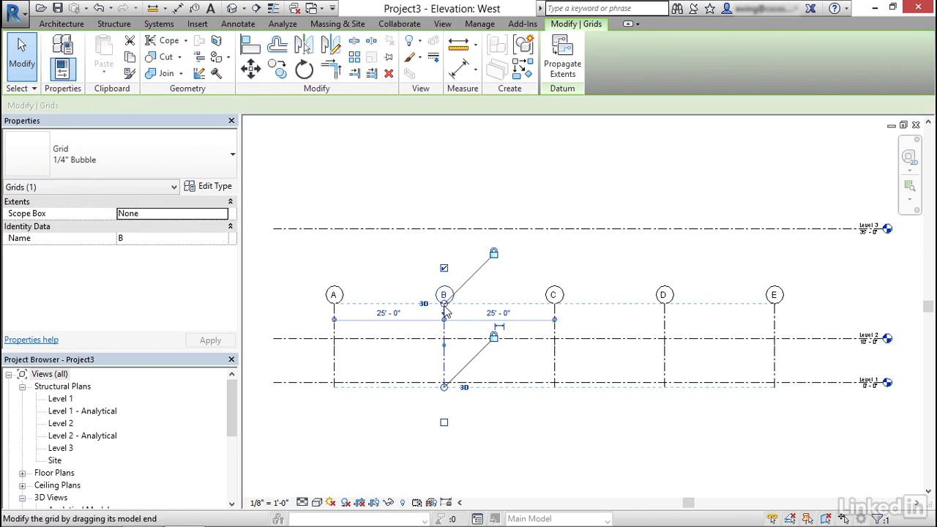
scroll(down, 3)
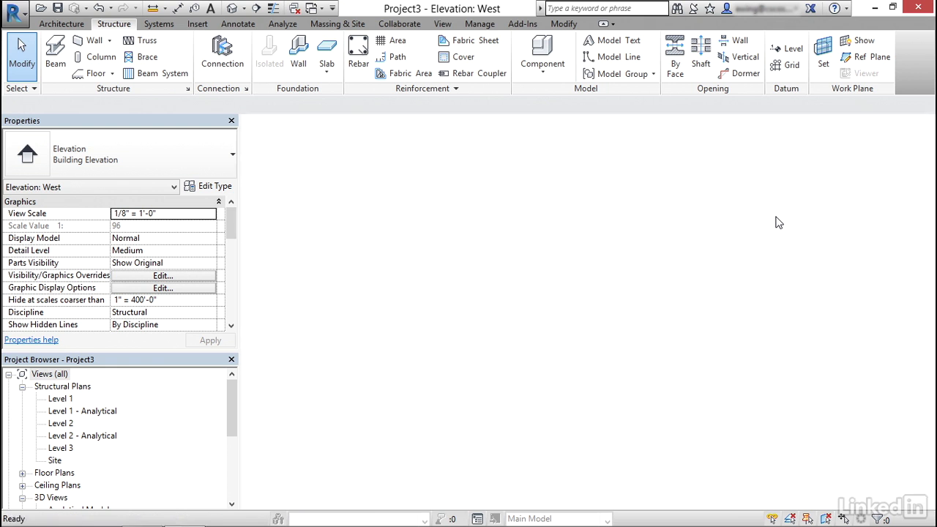
- Open the Level 3 plan and try Propagate Extents on grid B, then cancel
double_click(61, 448)
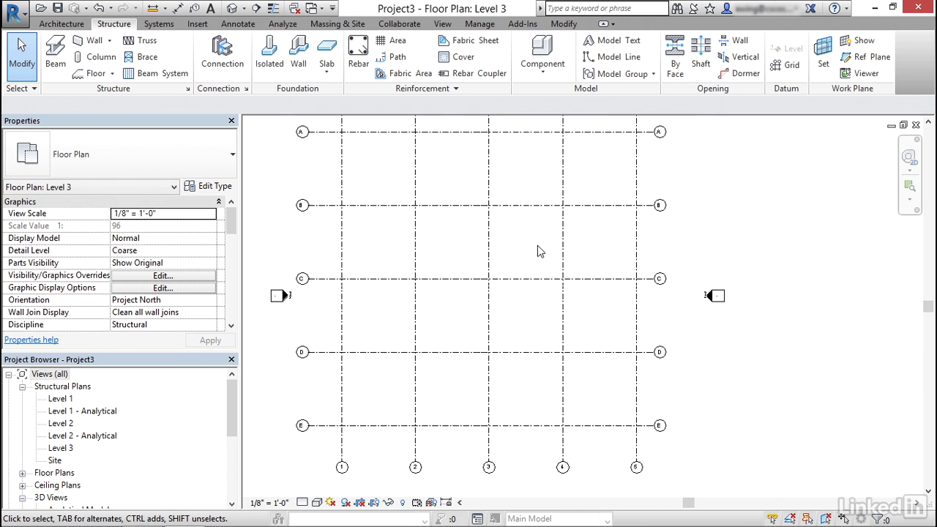
click(574, 264)
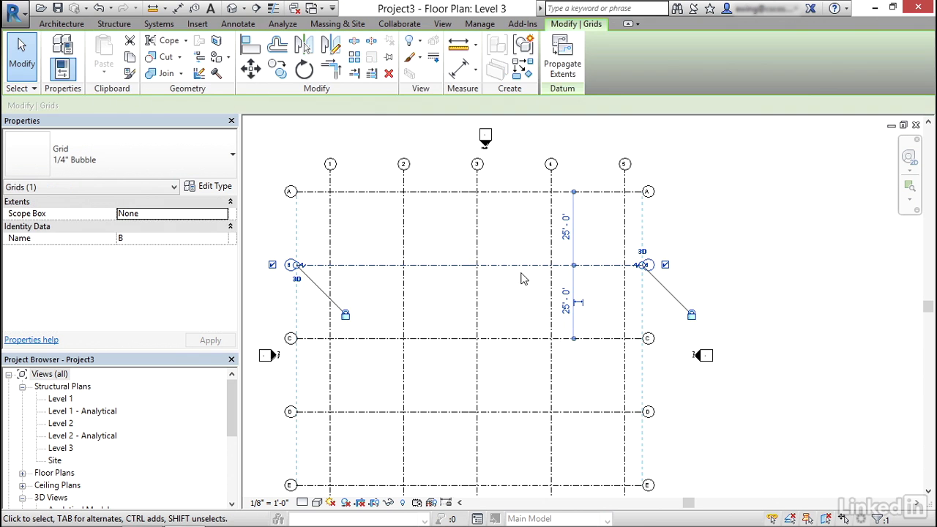
mouse_move(562, 55)
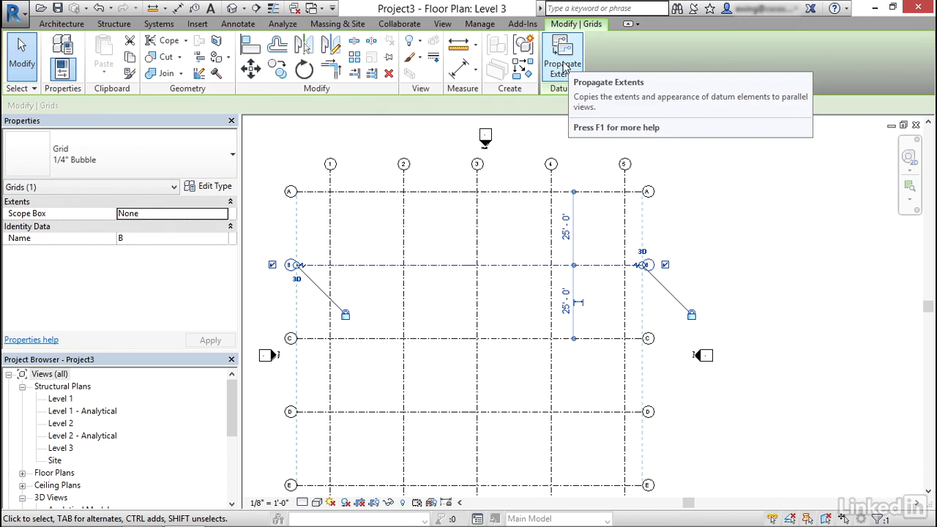
mouse_move(562, 55)
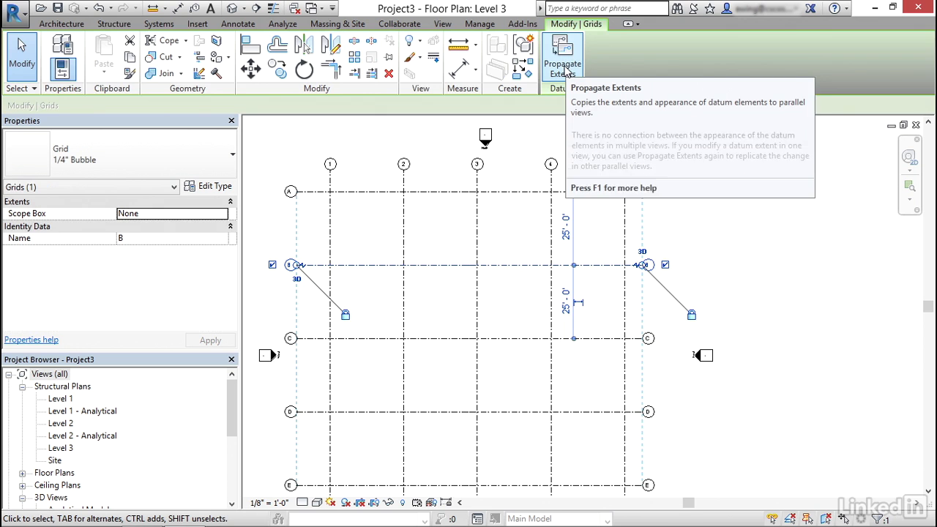
click(561, 57)
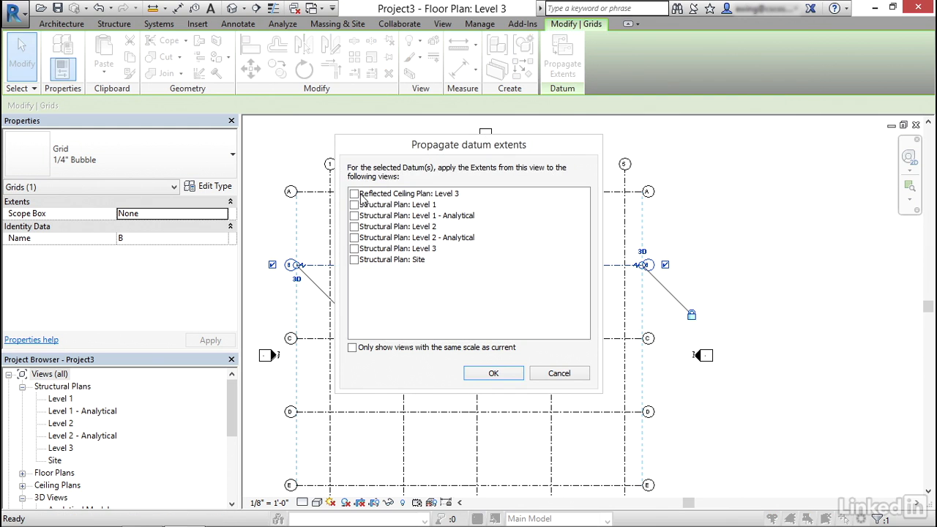
mouse_move(359, 233)
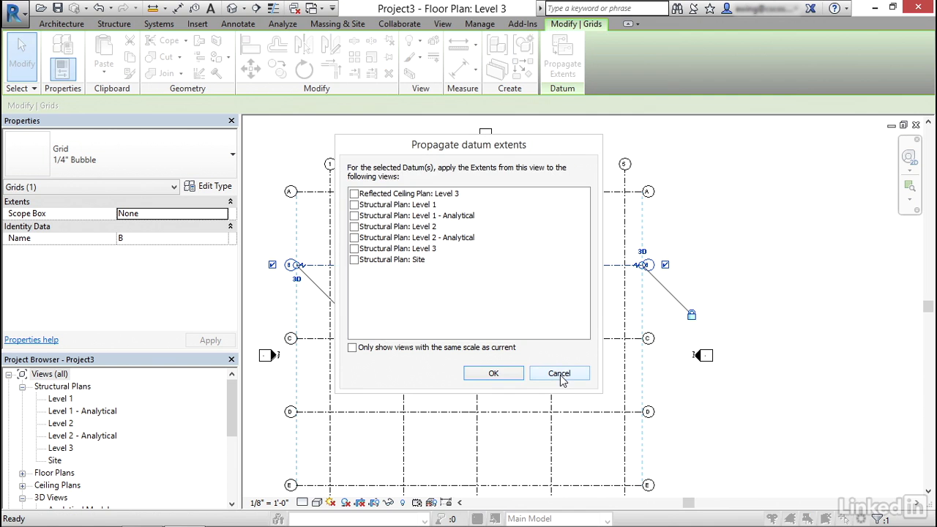
click(559, 374)
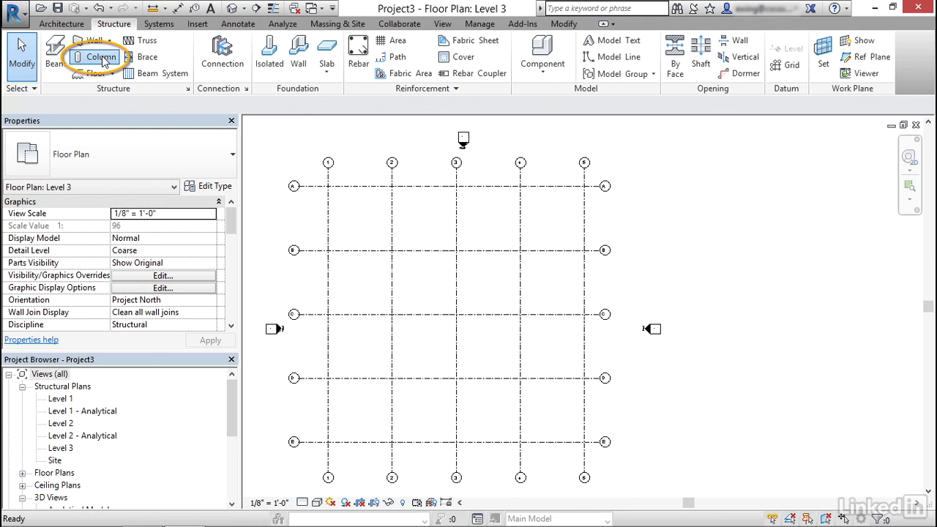
- Place a W10X49 structural column at grid intersection B-2 and finish placement
click(102, 58)
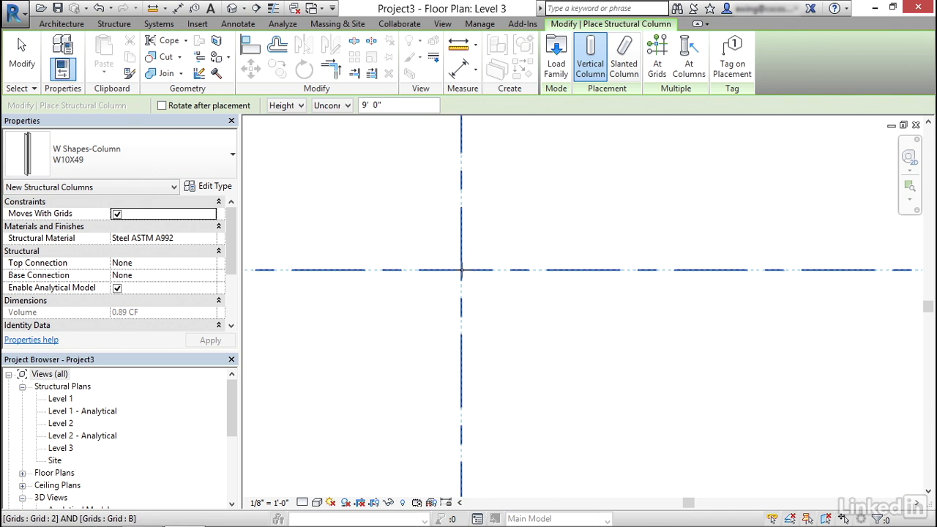
click(461, 272)
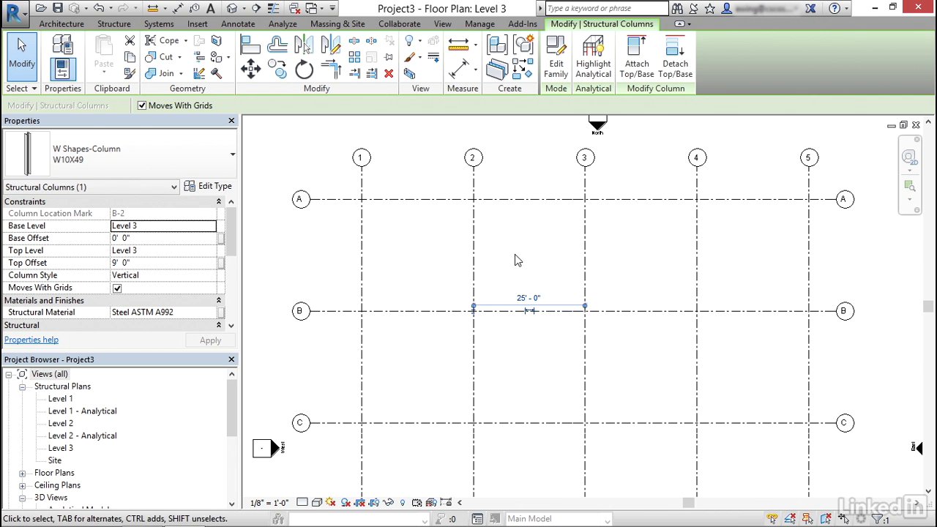
click(473, 158)
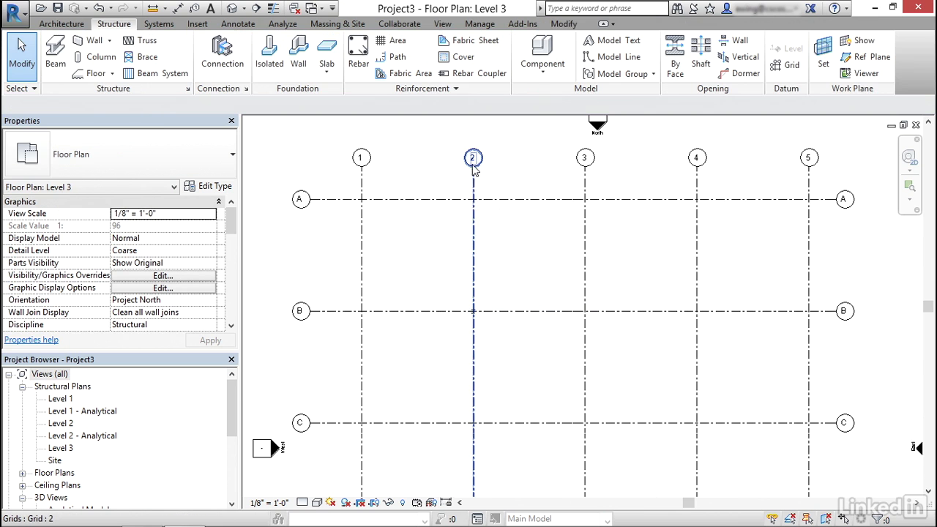
click(521, 214)
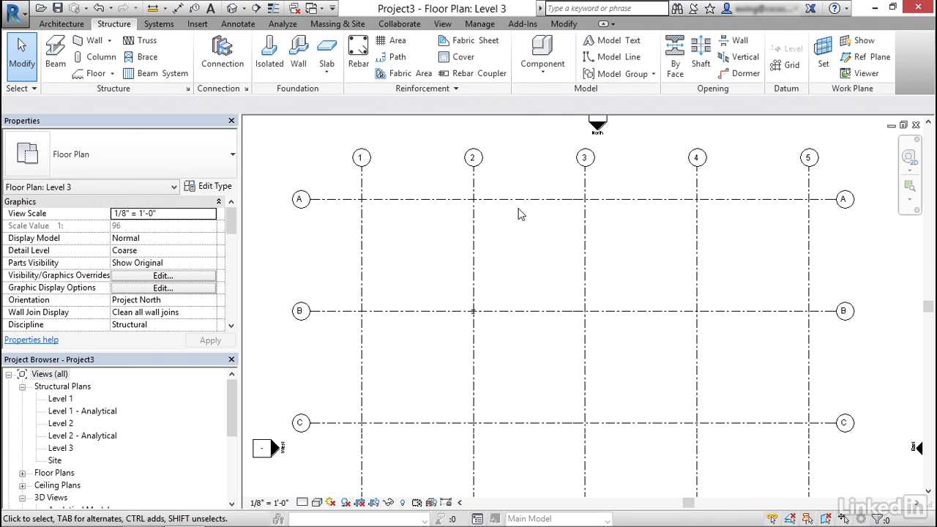
mouse_move(491, 210)
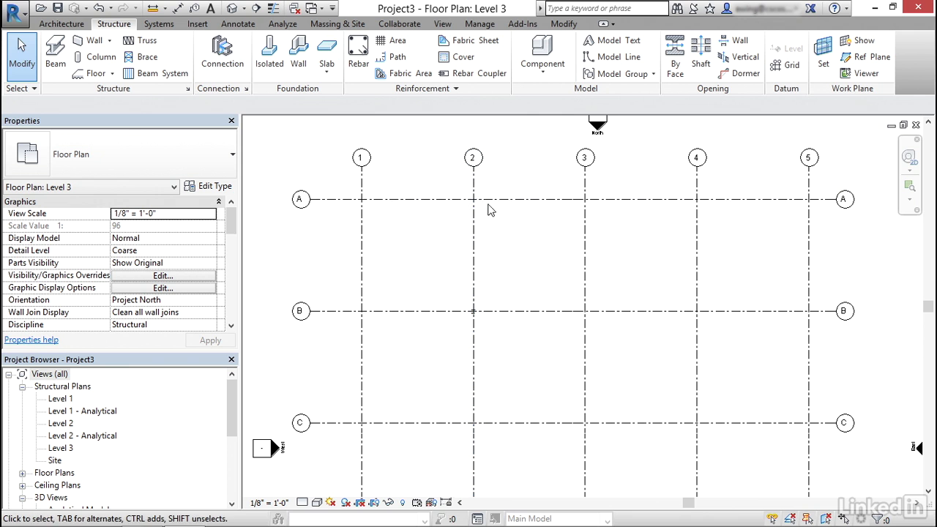
click(465, 265)
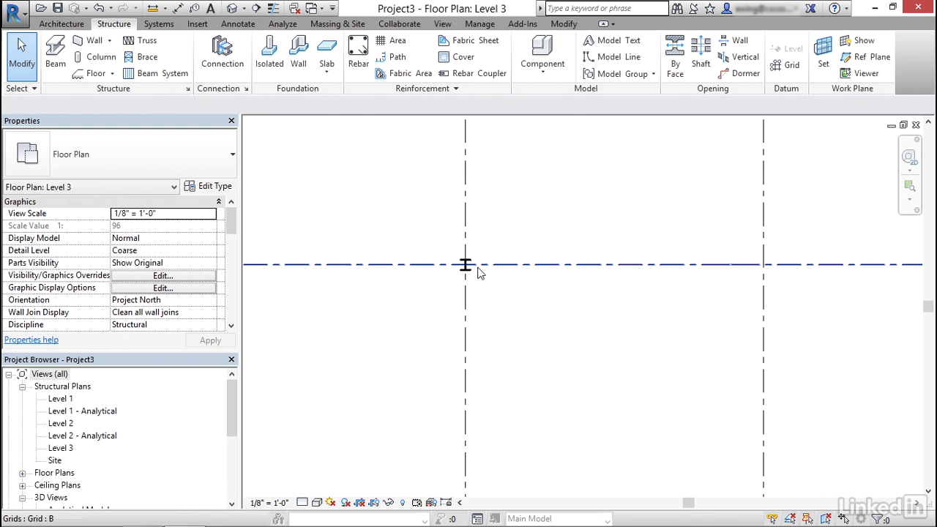
- Select grid 2 and rotate it to a diagonal angle
click(465, 265)
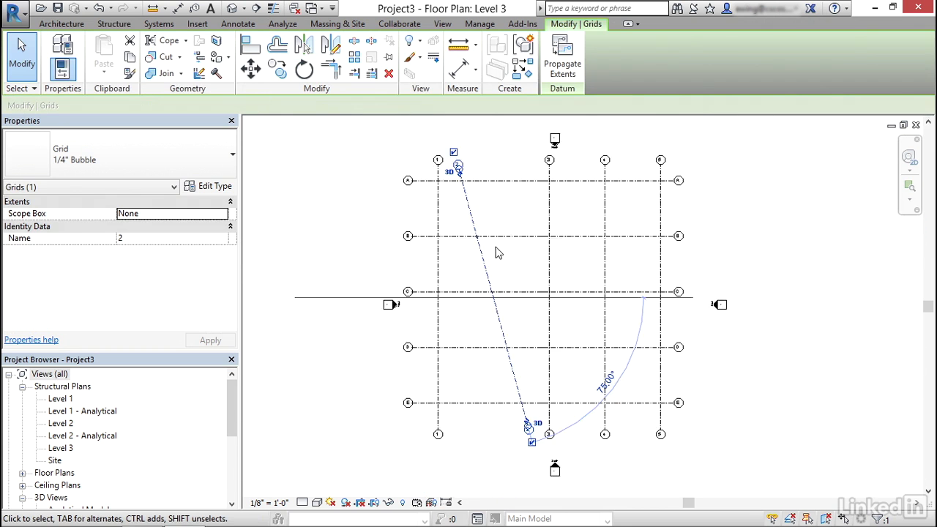
click(113, 24)
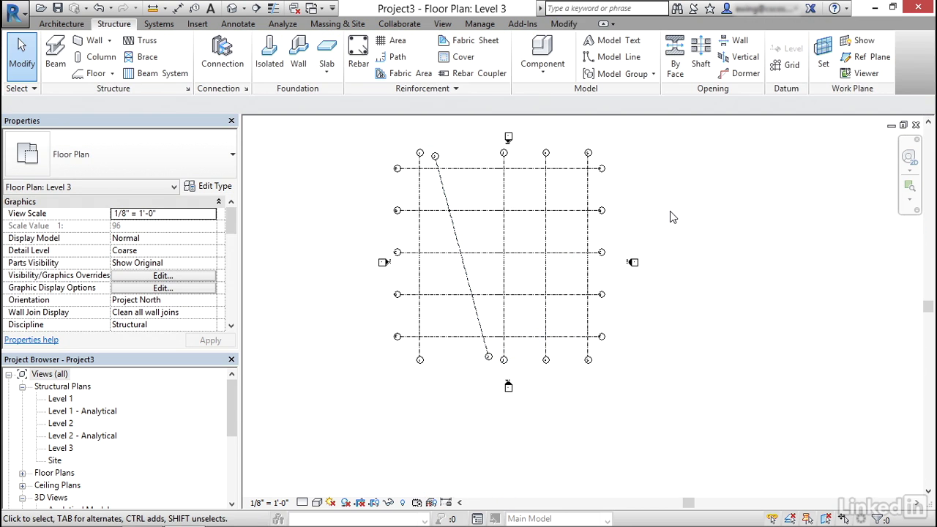